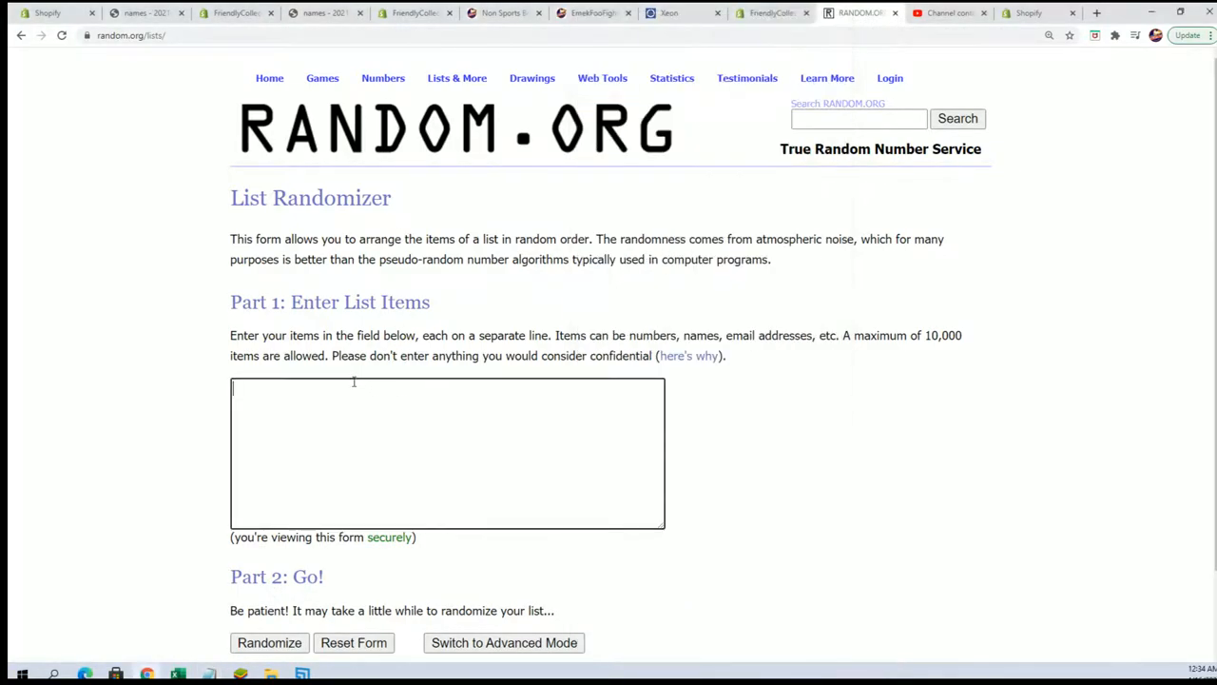
text(Alex Dickinson)
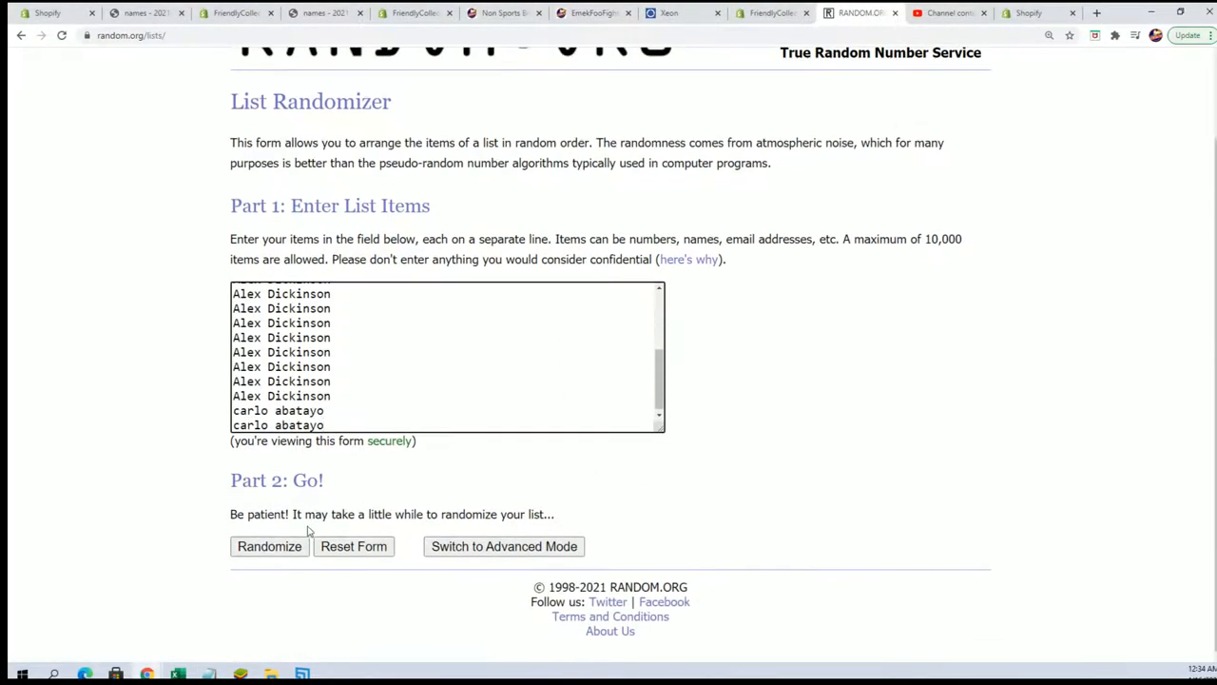
click(269, 546)
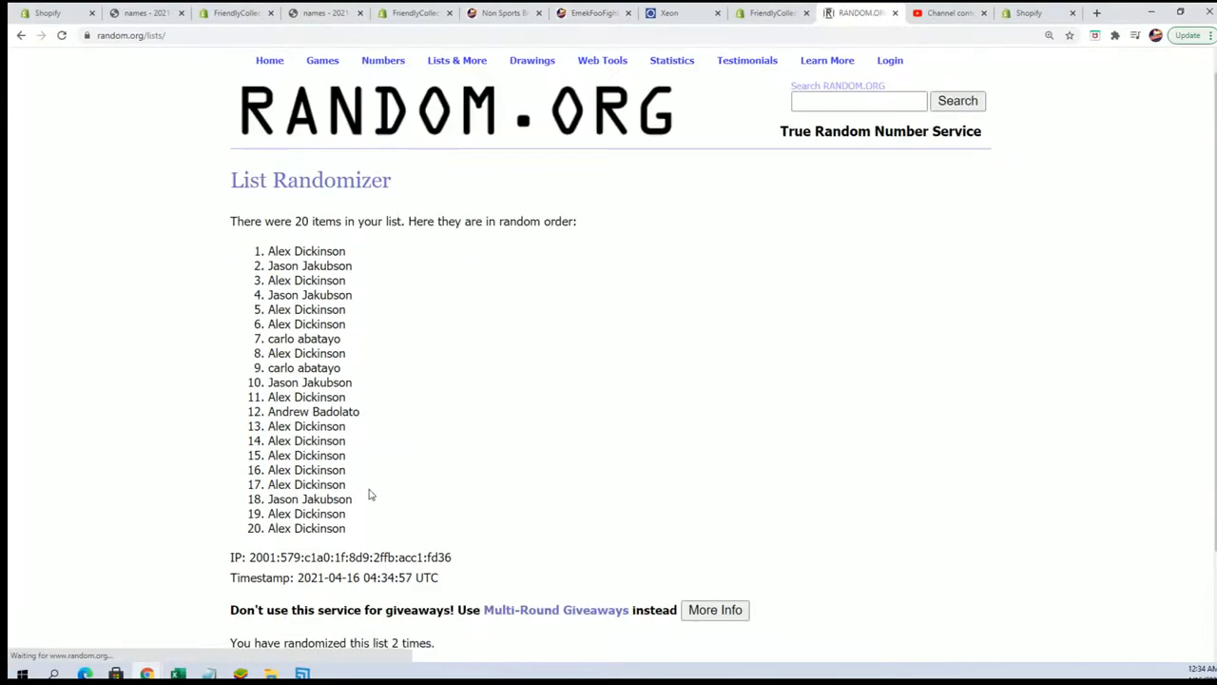
click(255, 546)
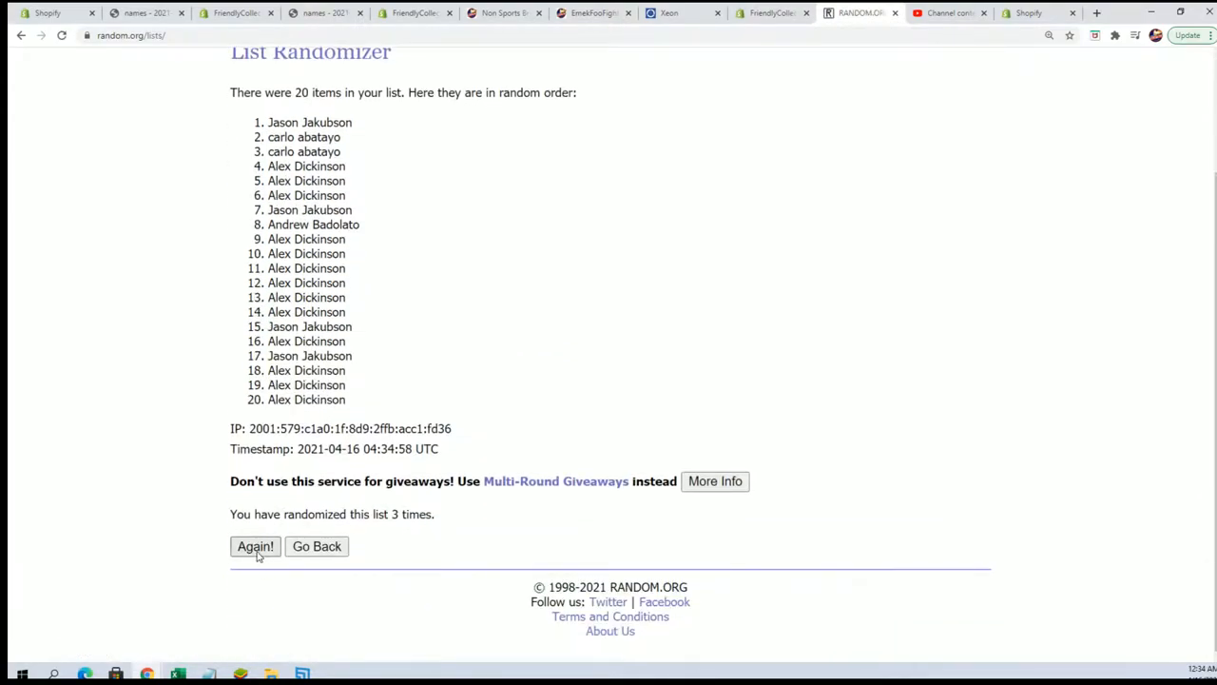
click(255, 546)
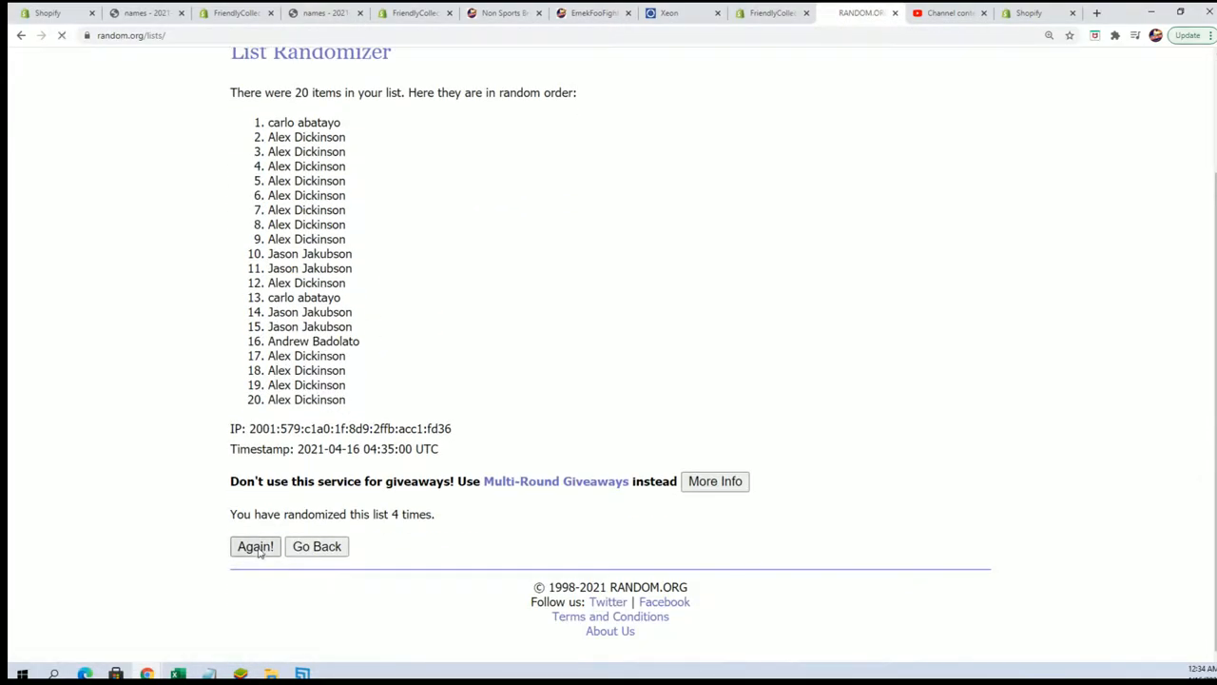
click(255, 546)
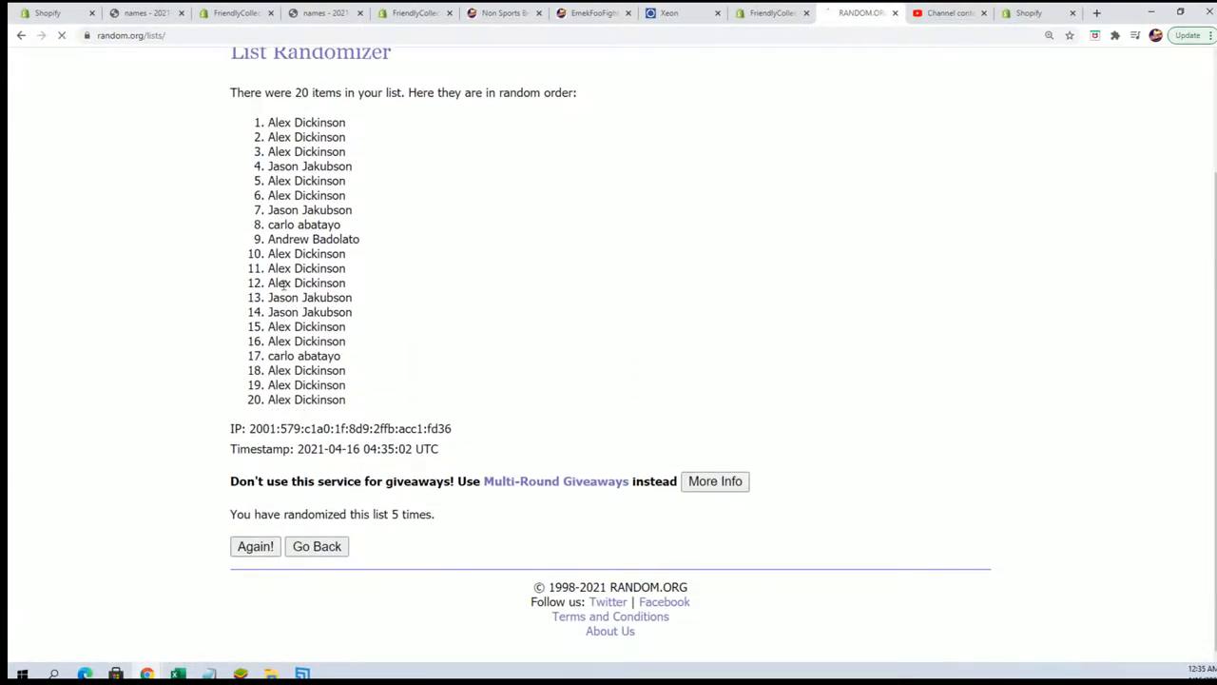
click(254, 546)
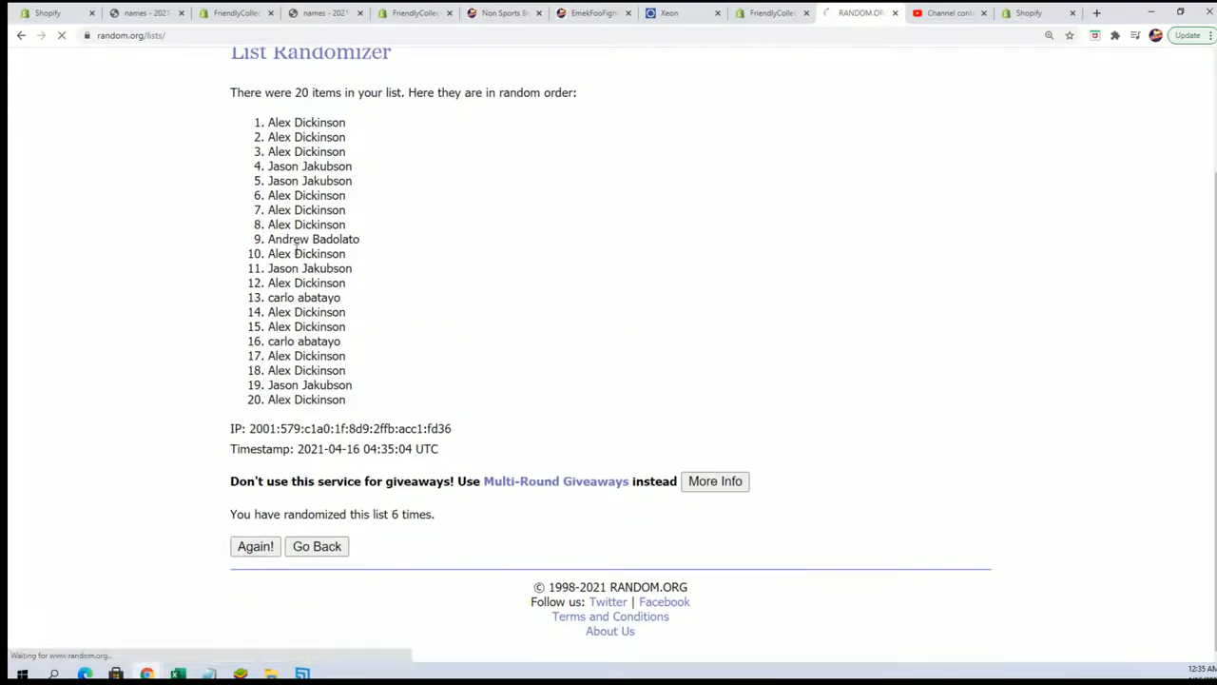
click(255, 545)
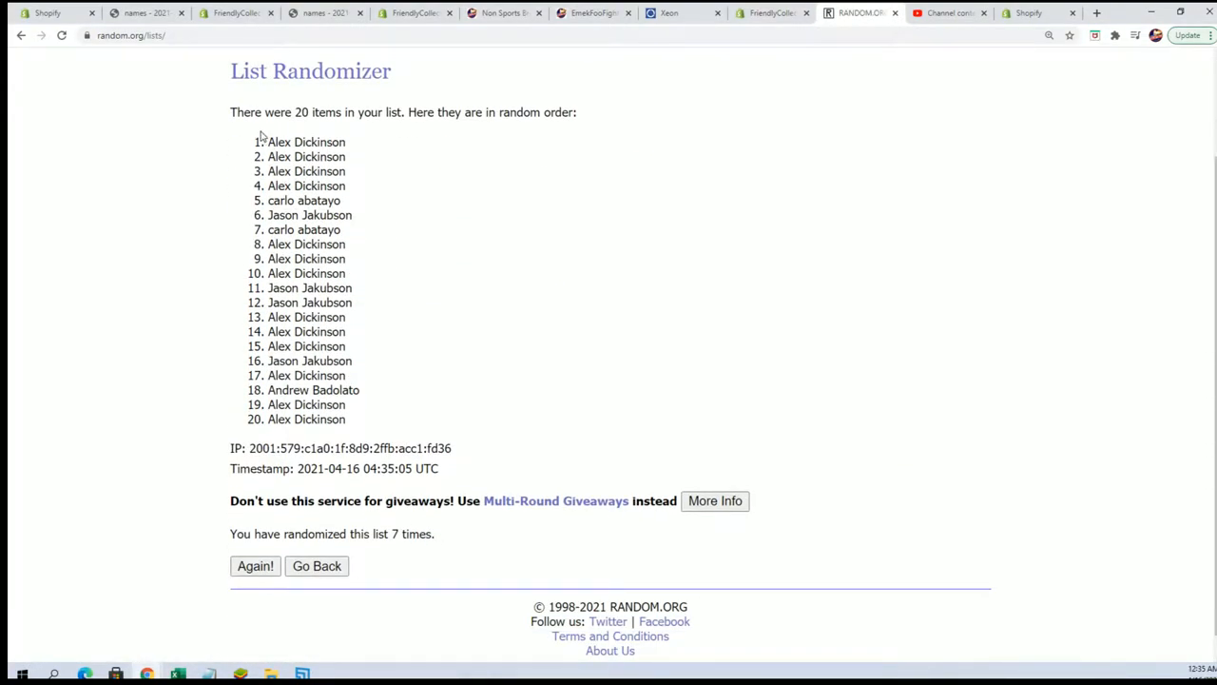
Copy the shuffled names and paste them as plain text into A2 under the Owner header.
drag(270, 142, 348, 419)
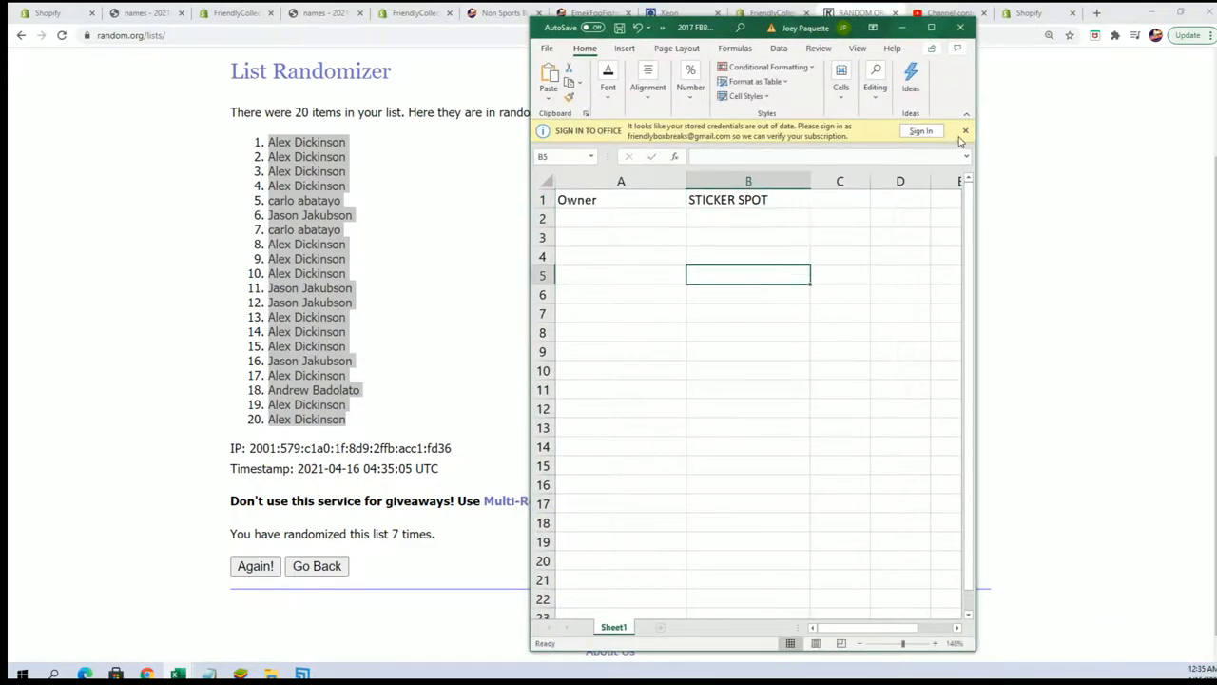
right_click(619, 195)
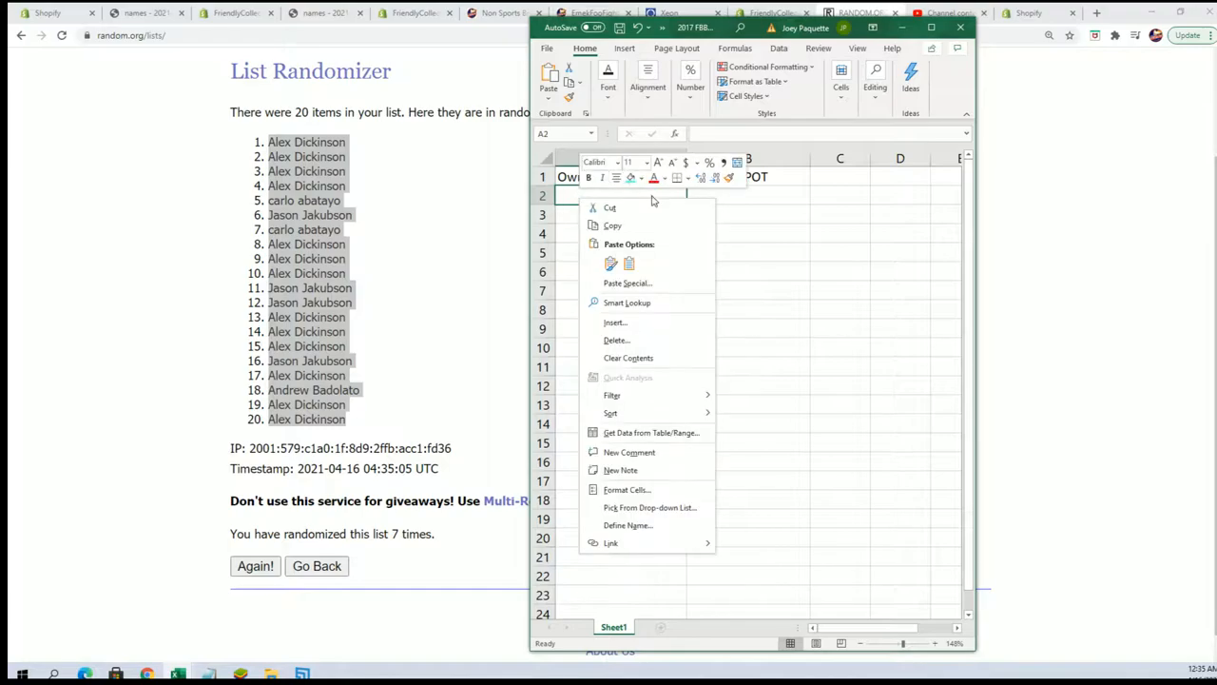
click(627, 283)
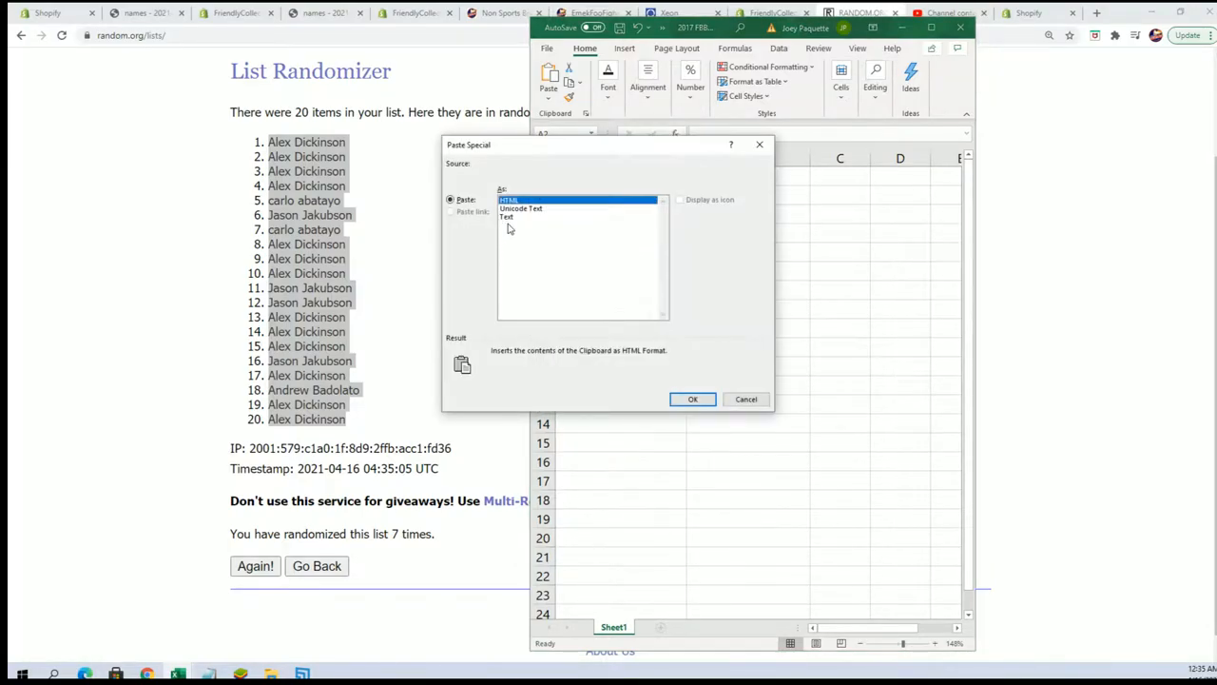
click(693, 398)
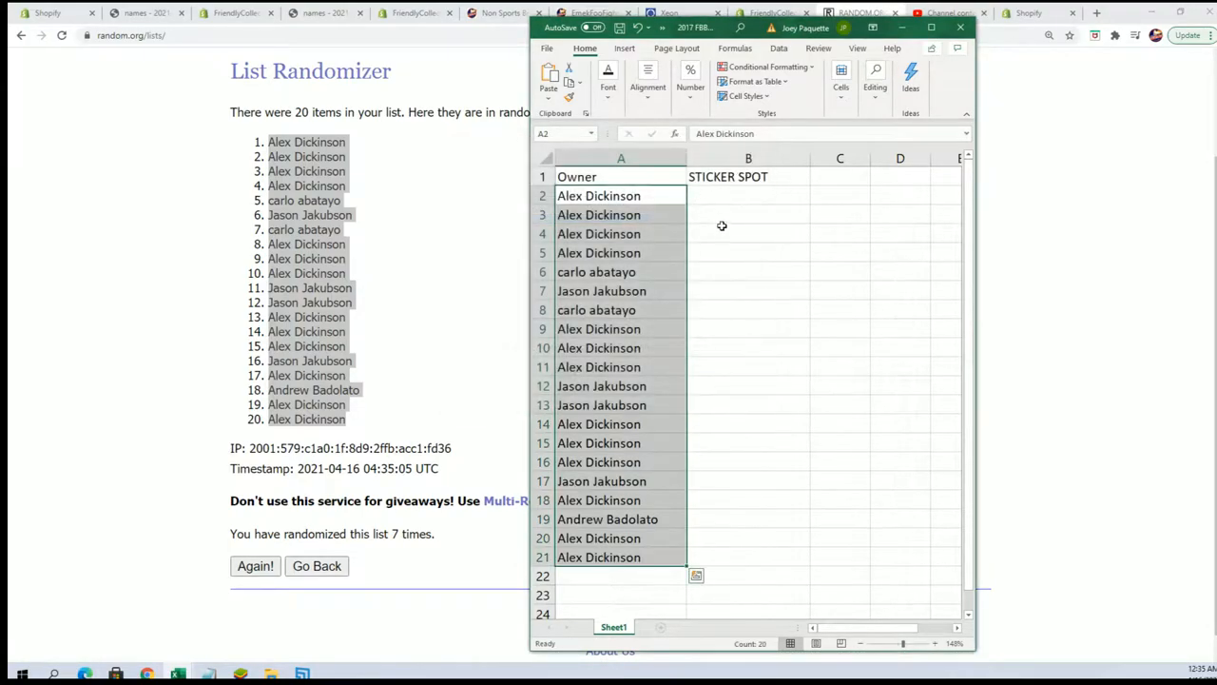
click(748, 195)
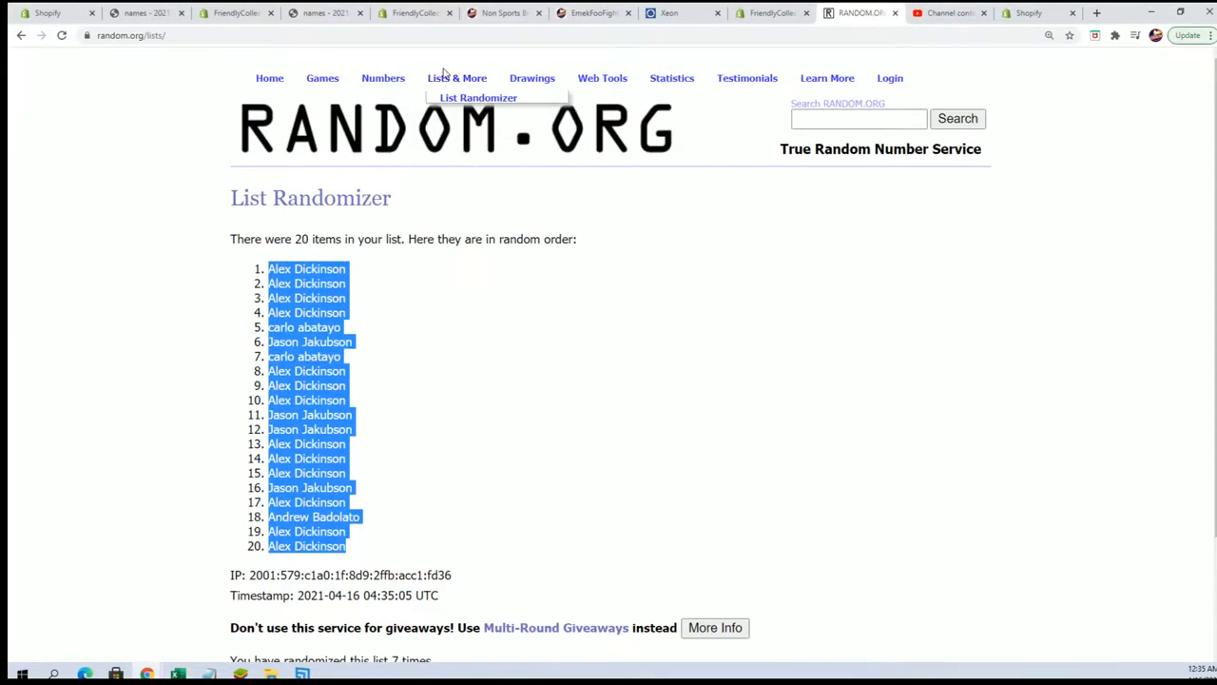
On a blank randomizer form, paste the 20 Star Wars sticker spots, shuffle repeatedly, and copy the result.
click(477, 97)
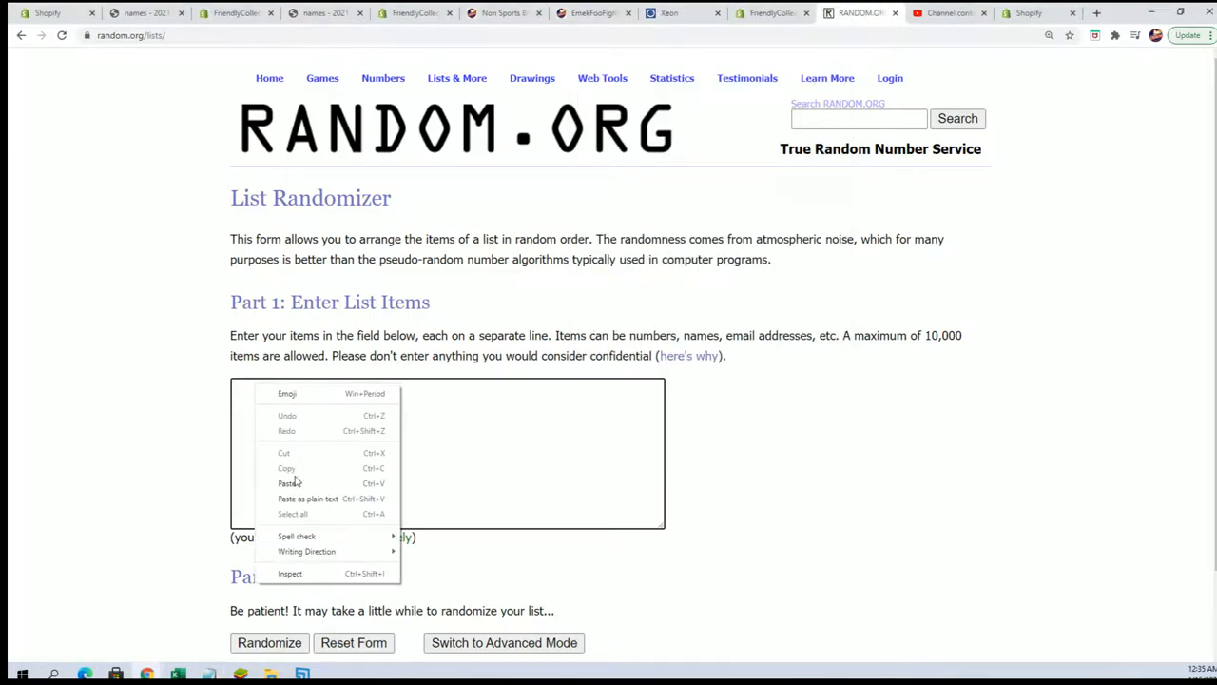
click(288, 483)
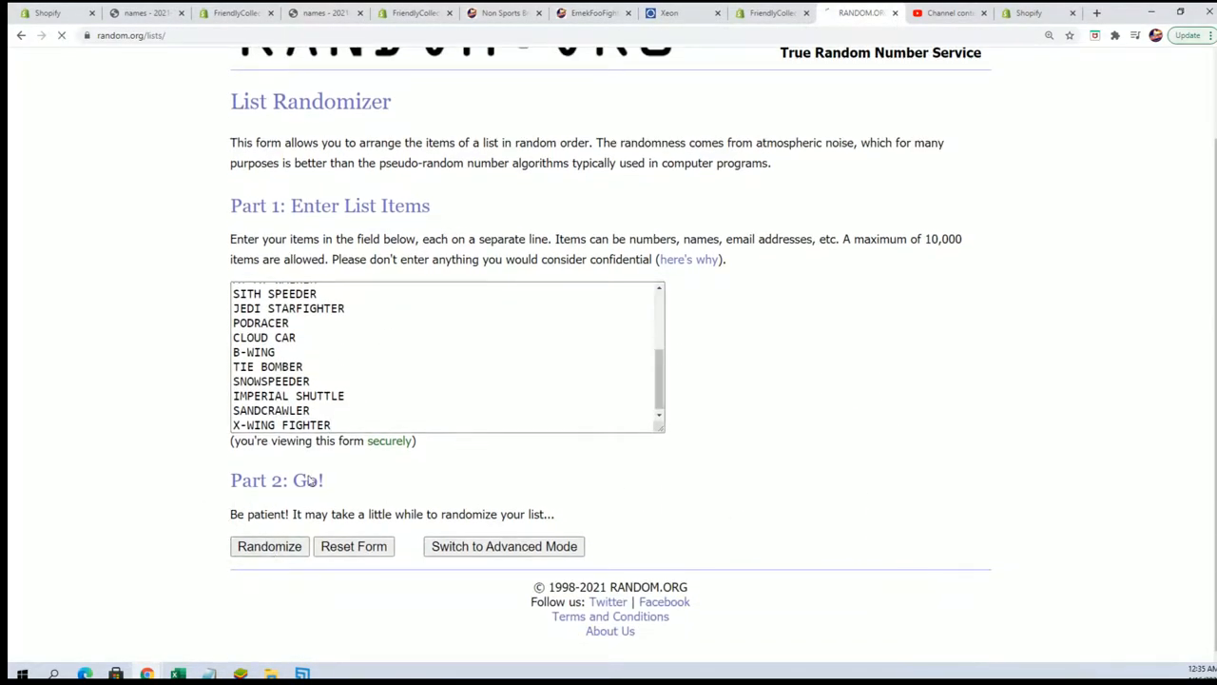
click(269, 546)
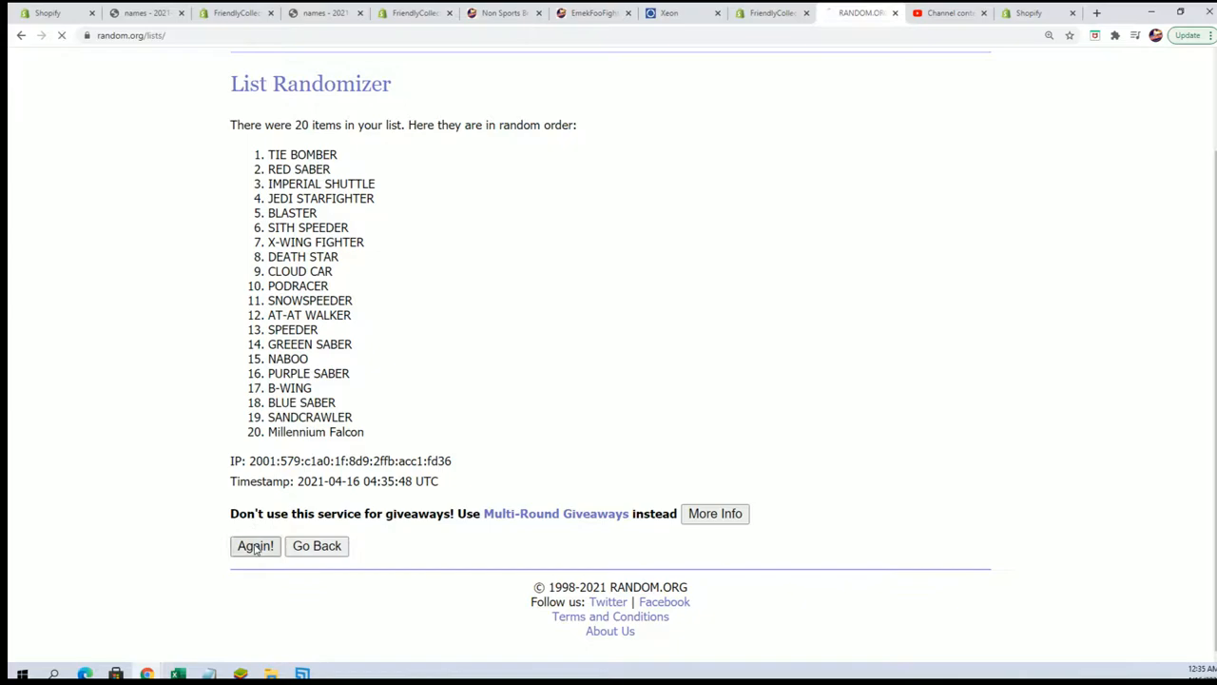
click(255, 545)
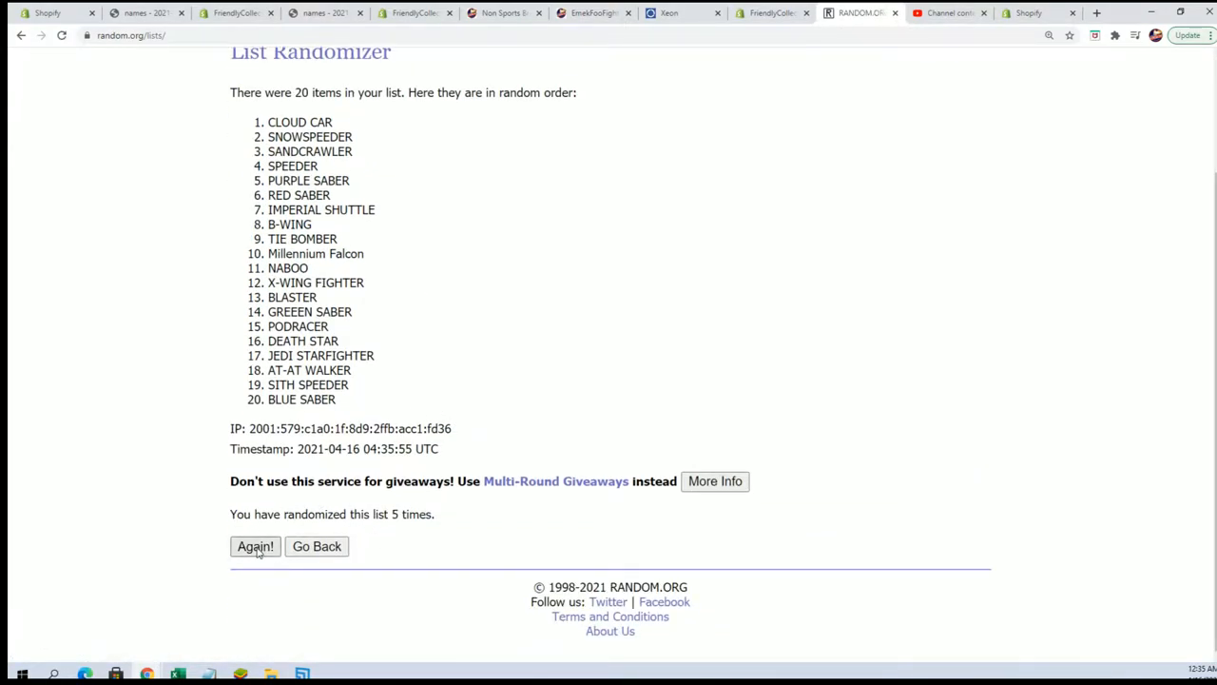
click(255, 546)
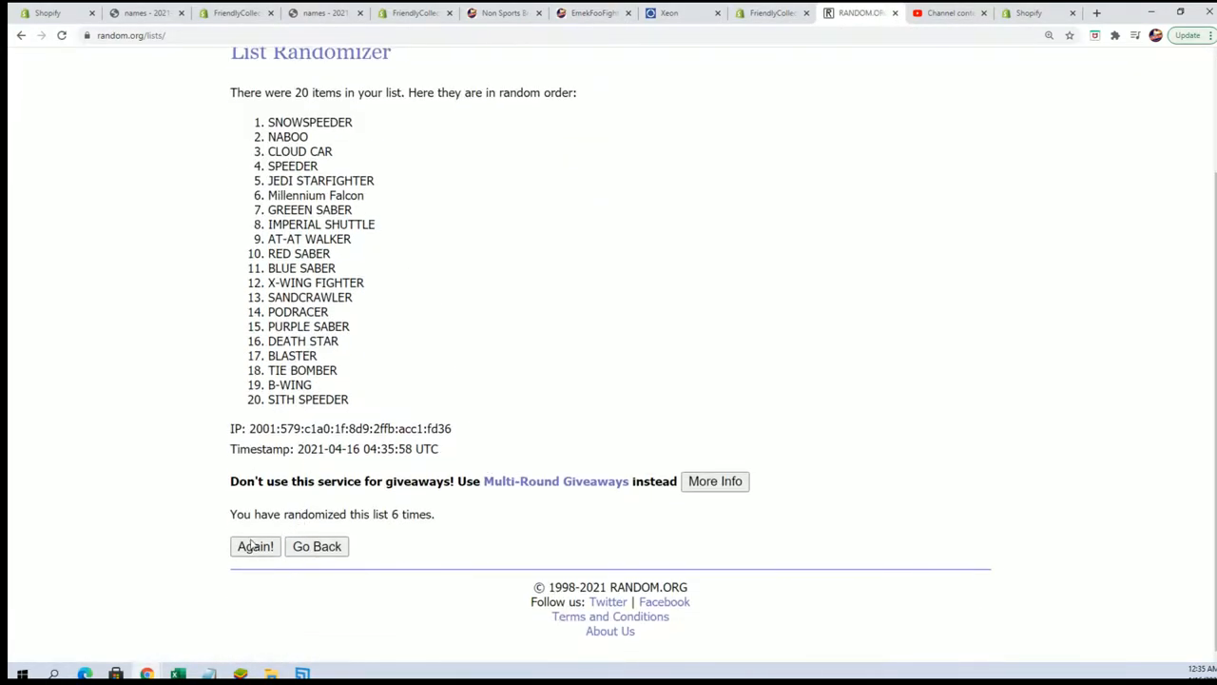
click(255, 546)
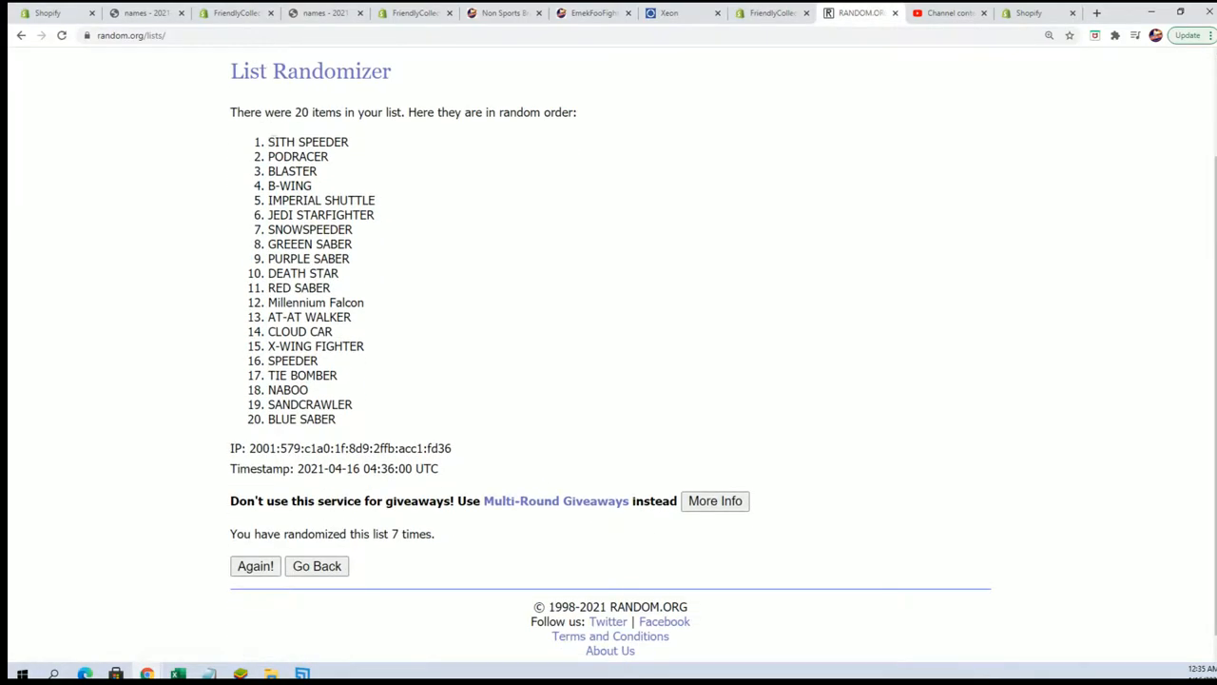
right_click(305, 257)
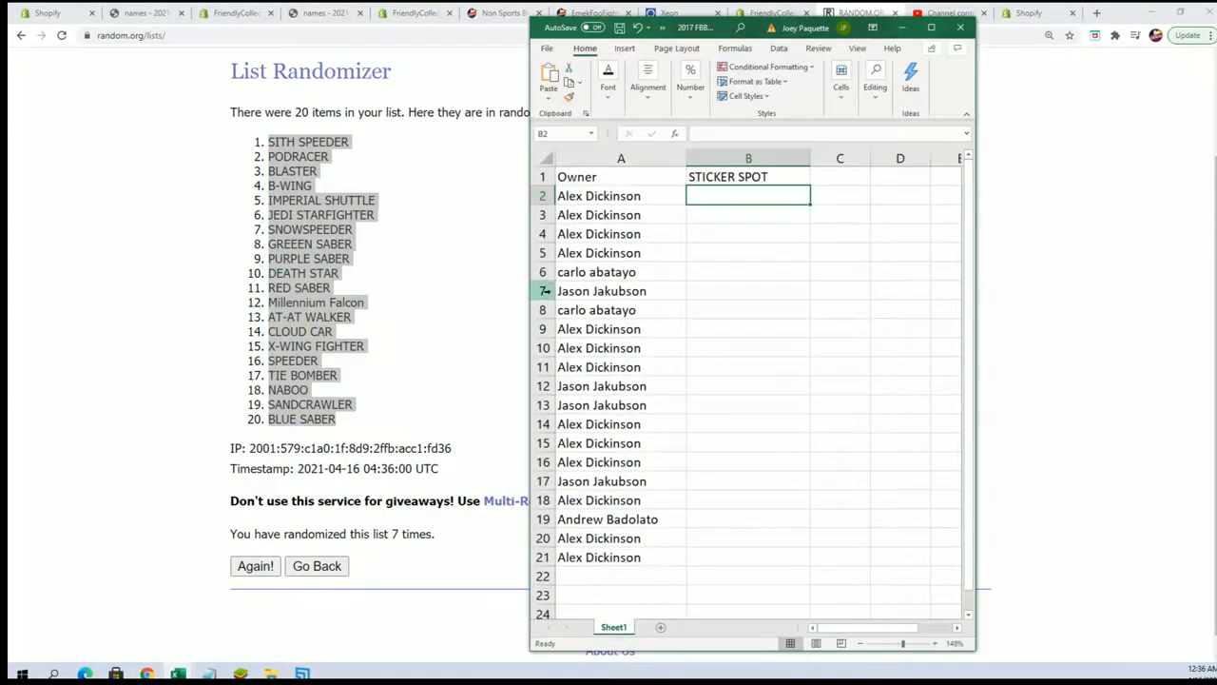
Paste the shuffled spots as plain text into B2, then narrow the Owner column.
right_click(748, 195)
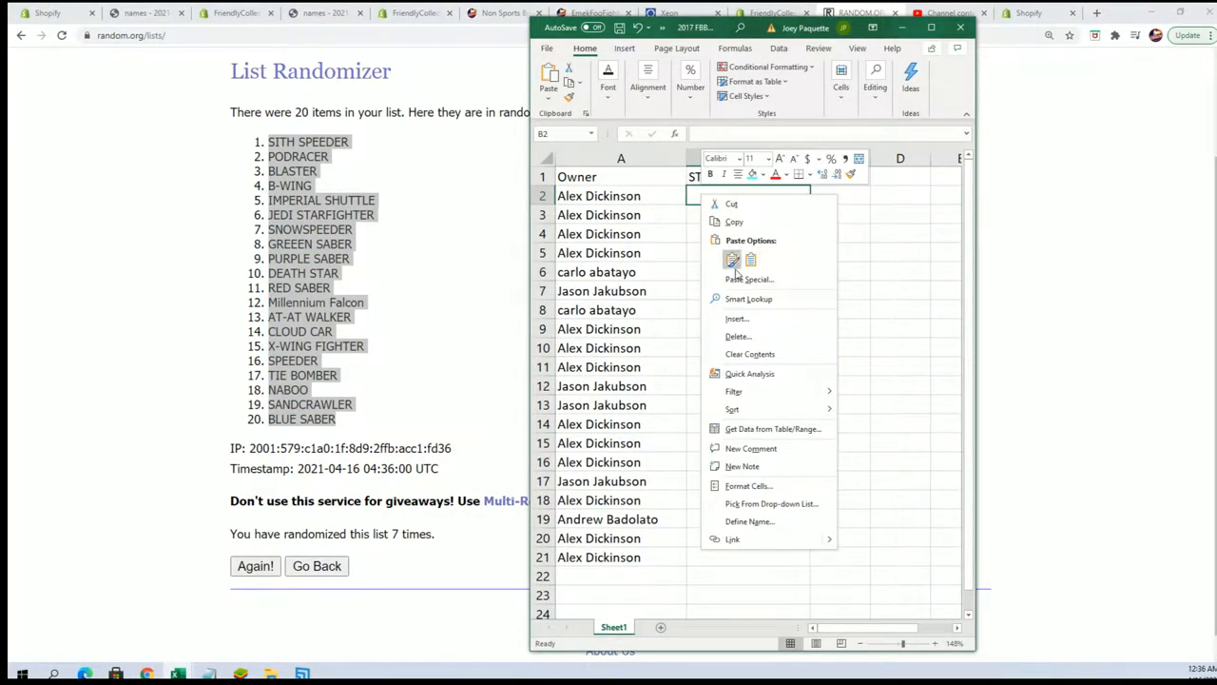
click(750, 279)
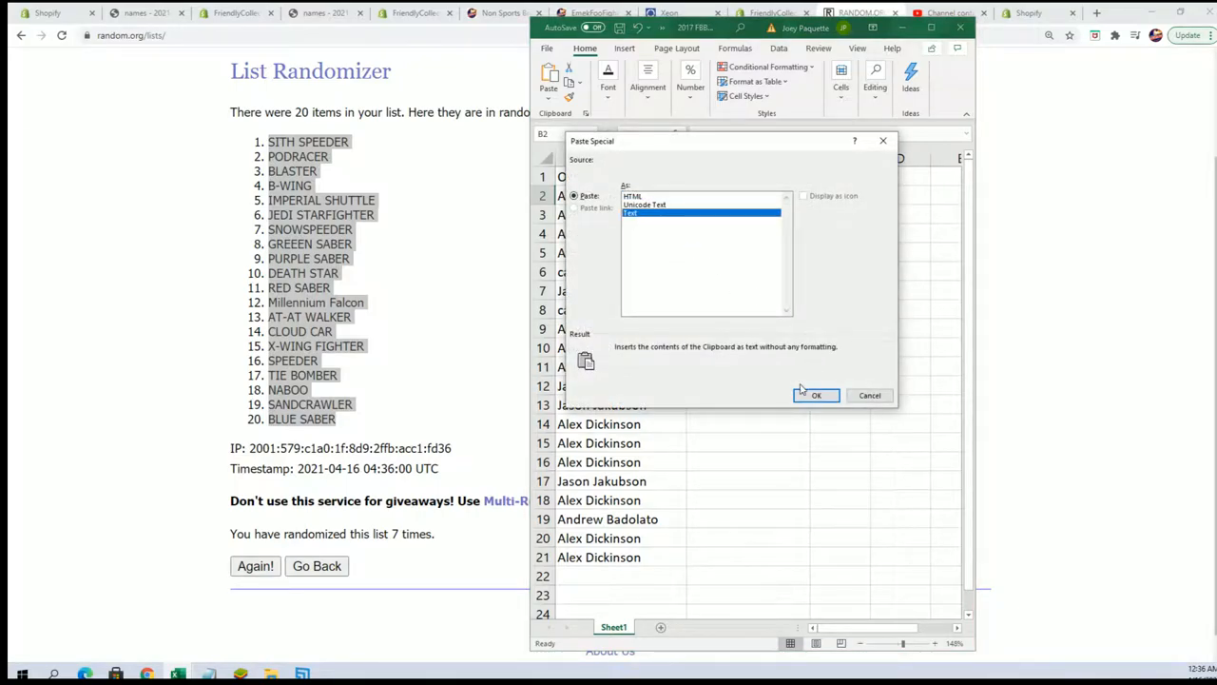
click(815, 395)
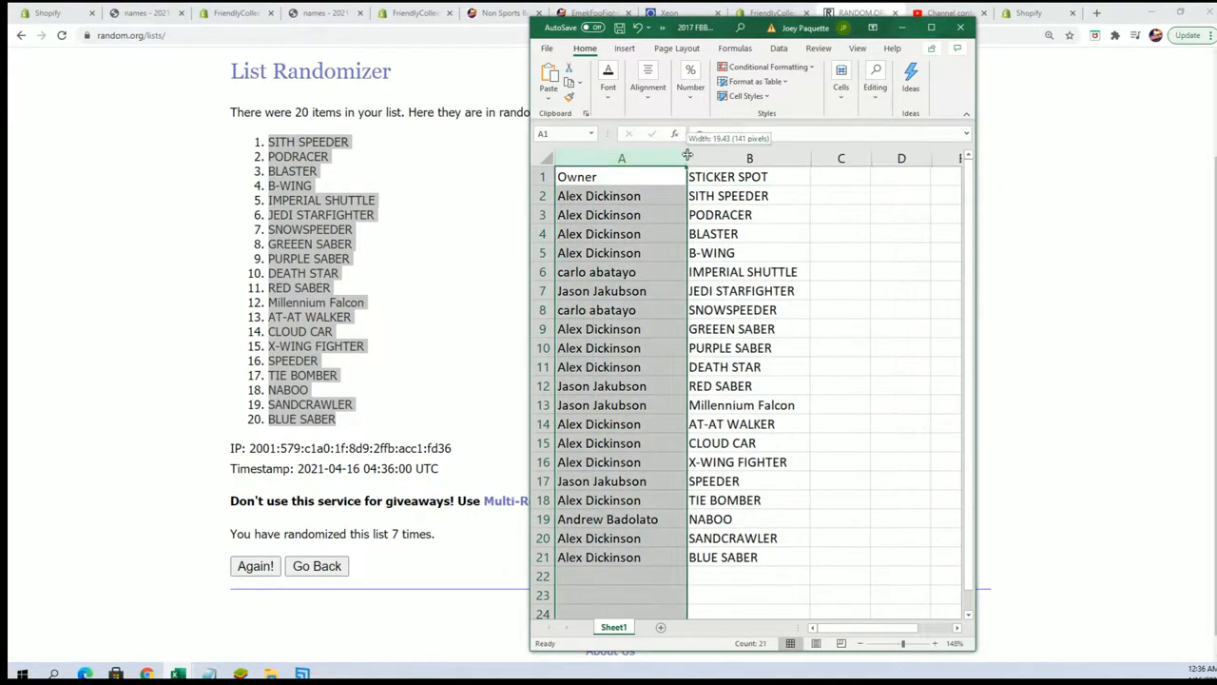
drag(687, 158, 651, 158)
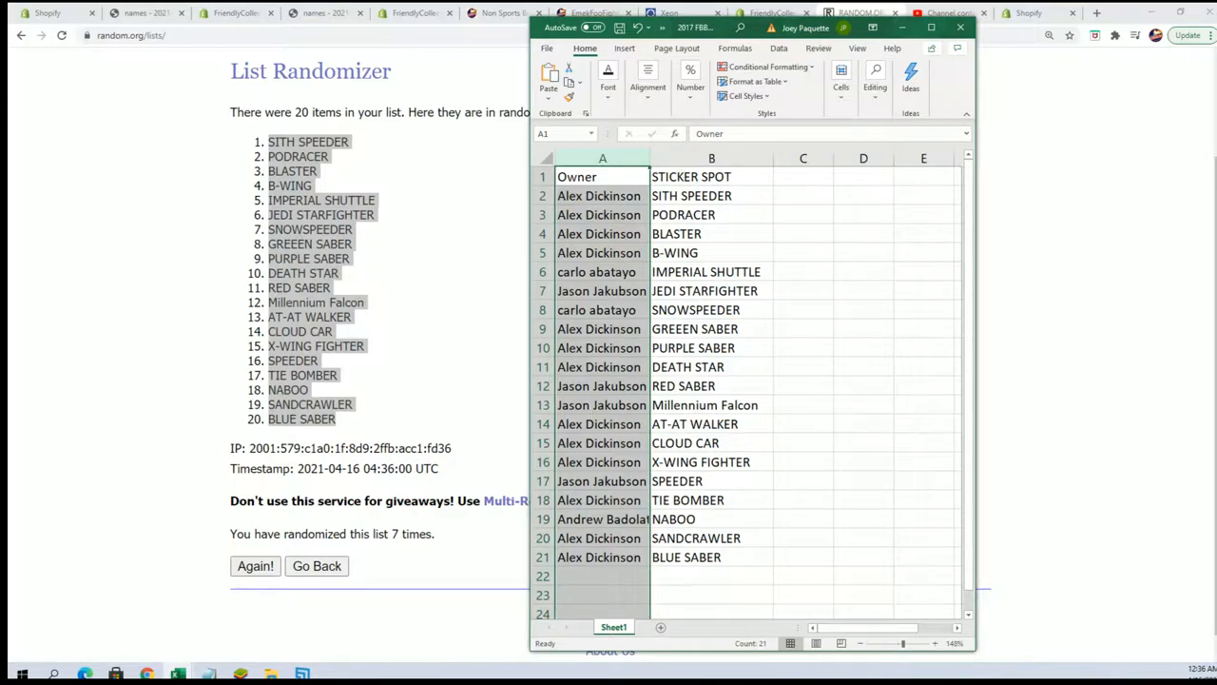